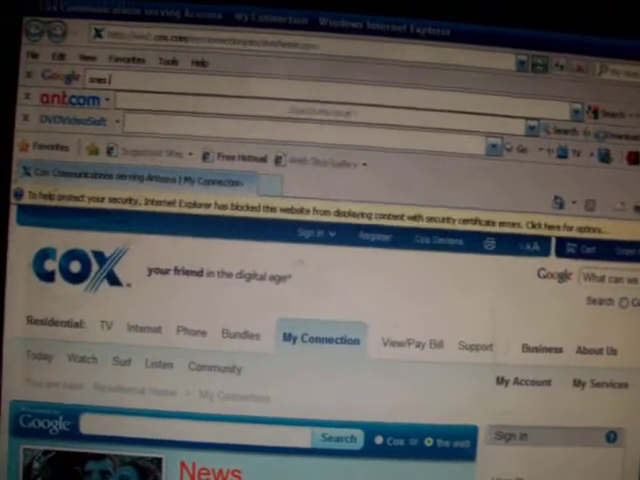
{"action": "type", "text": "snes emulator"}
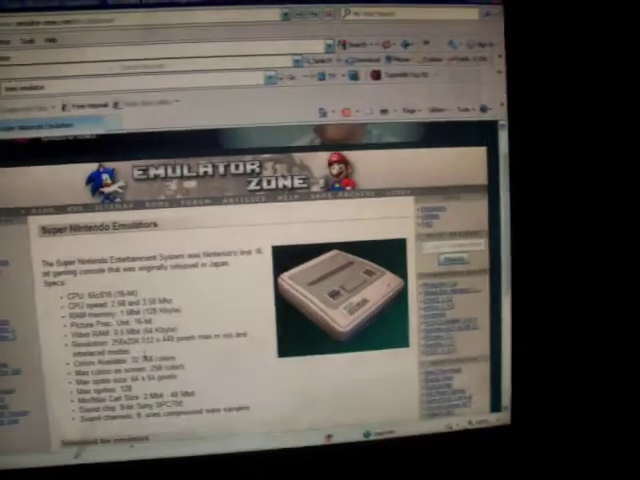
{"action": "scroll", "scroll_direction": "down", "scroll_amount": 3}
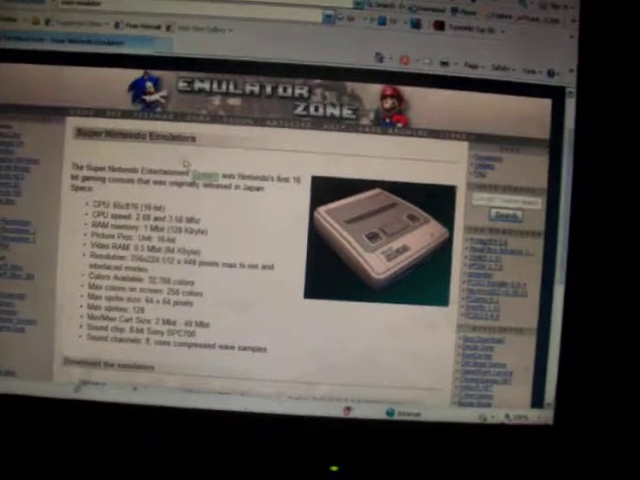
{"action": "scroll", "scroll_direction": "down", "scroll_amount": 3}
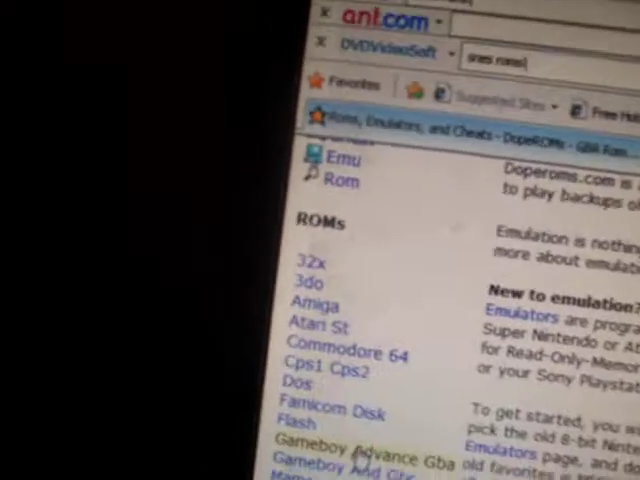
{"action": "scroll", "scroll_direction": "down", "scroll_amount": 3}
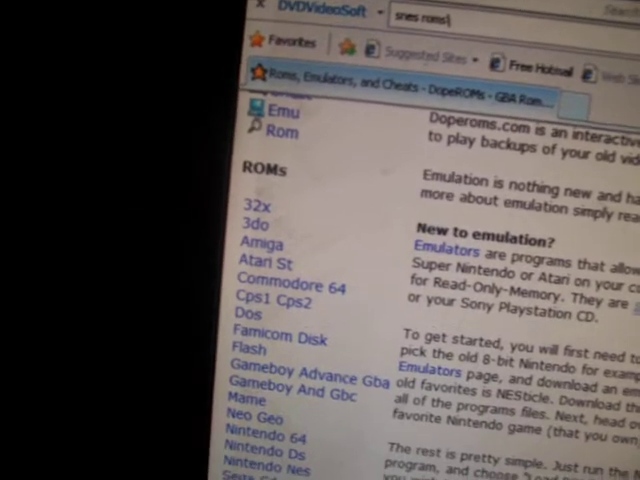
{"action": "scroll", "scroll_direction": "down", "scroll_amount": 3}
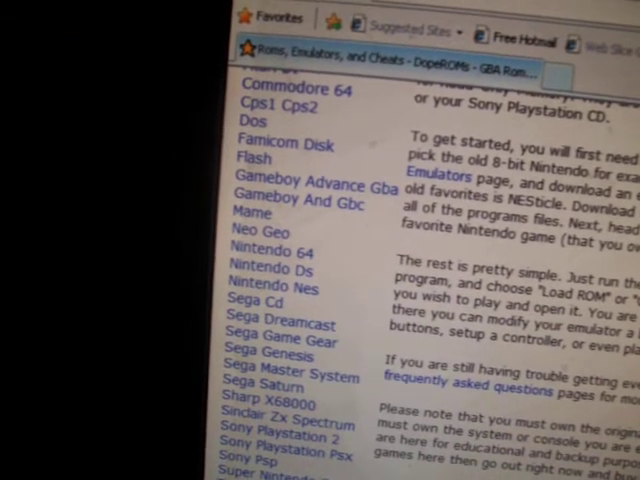
{"action": "scroll", "scroll_direction": "down", "scroll_amount": 3}
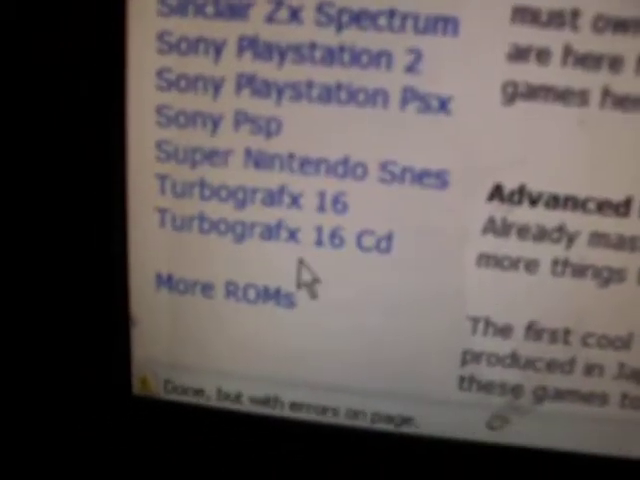